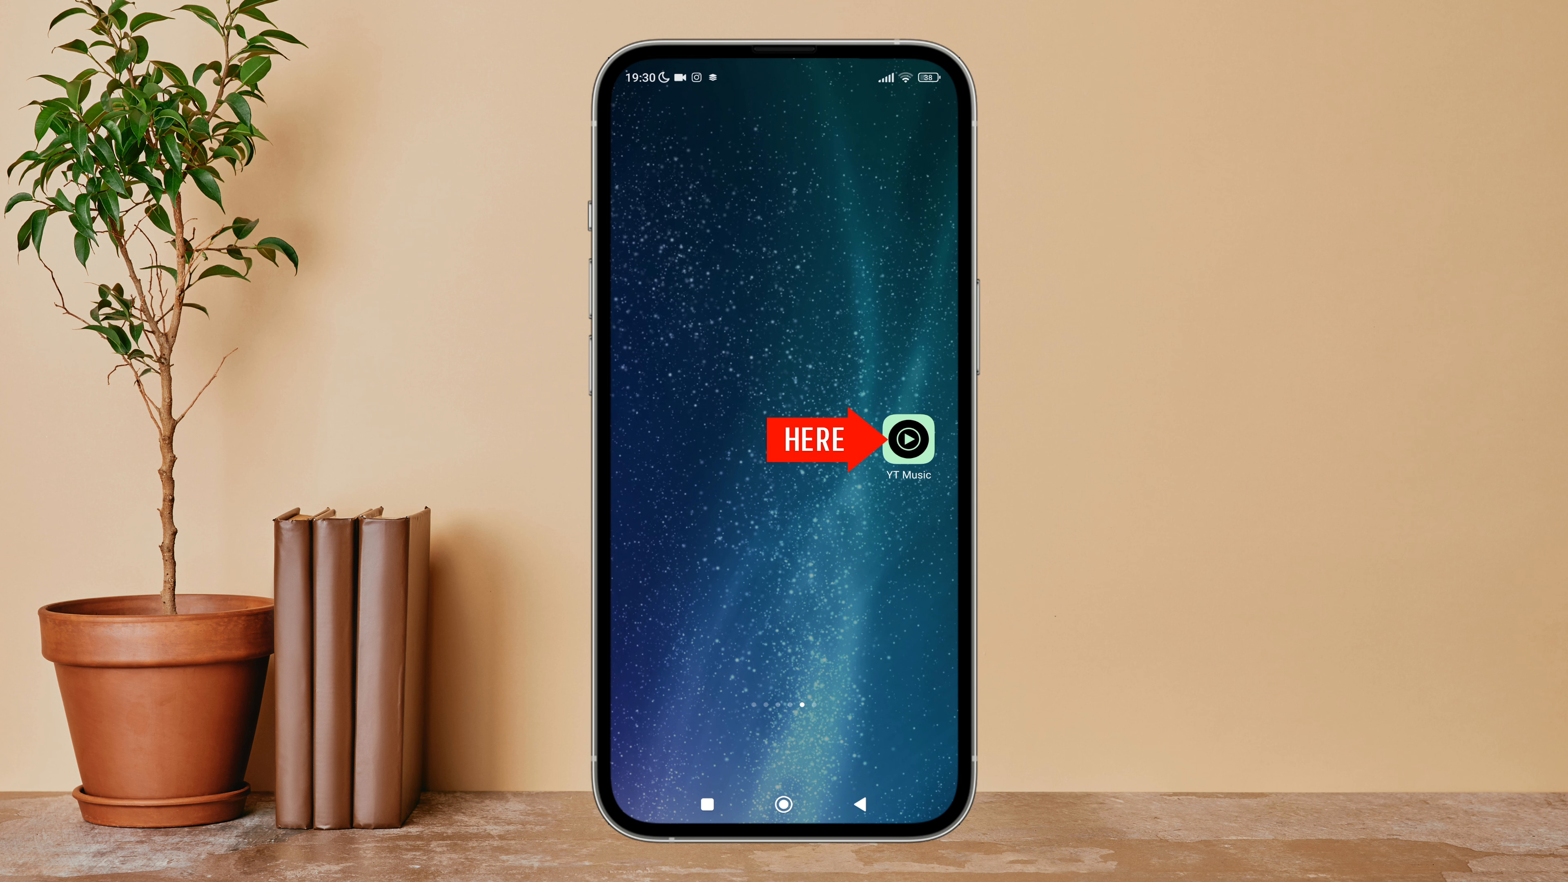
Launch YouTube Music from the home screen and reach the account page.
click(908, 439)
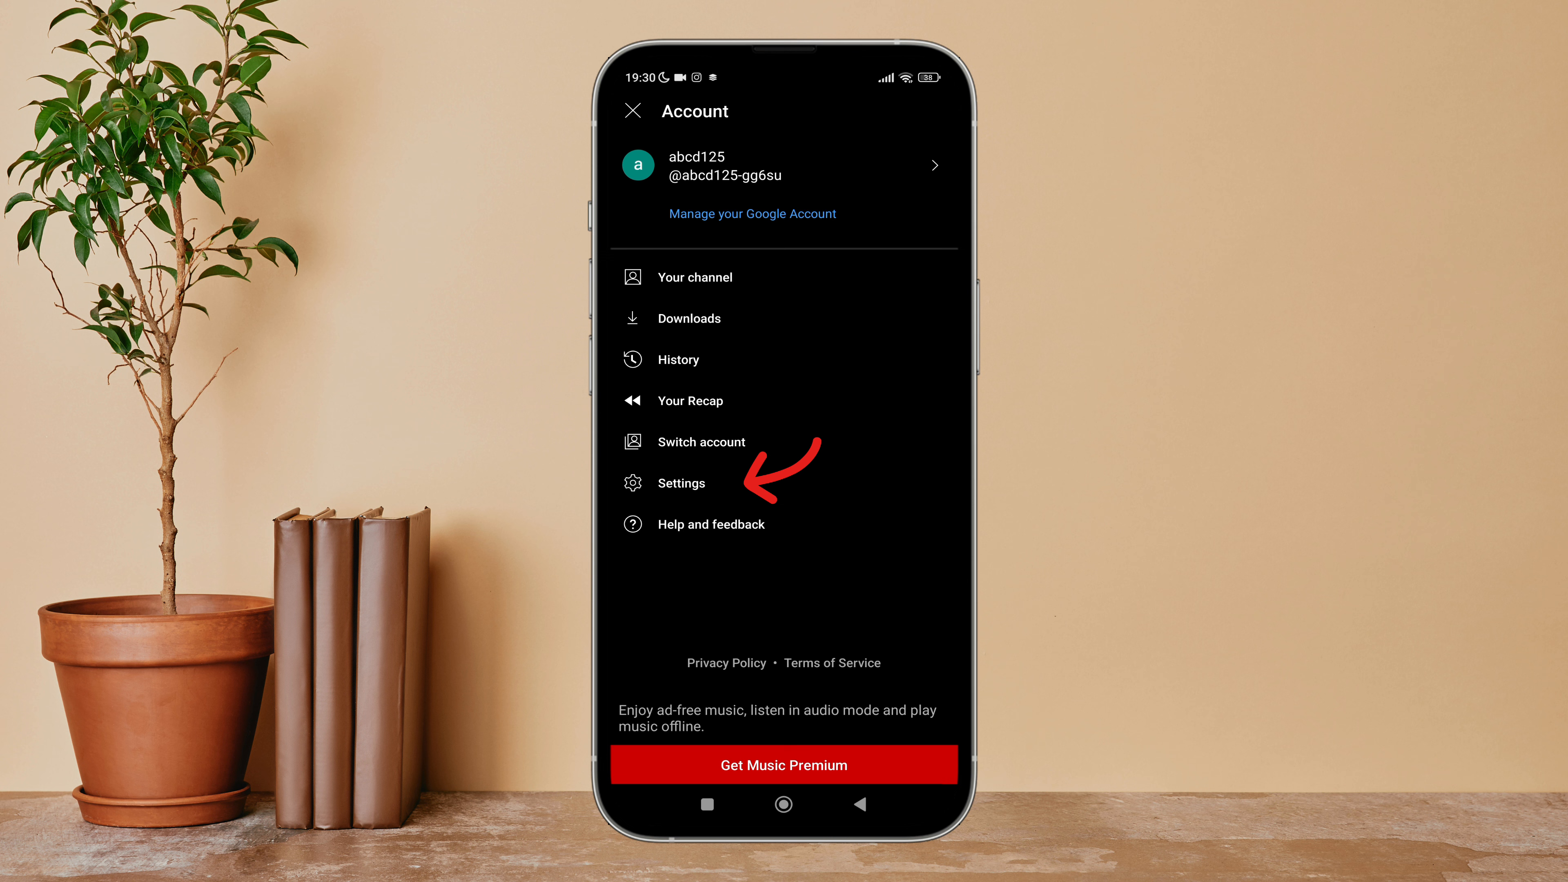
Show the download Video quality choices under Settings > Downloads and storage.
click(681, 483)
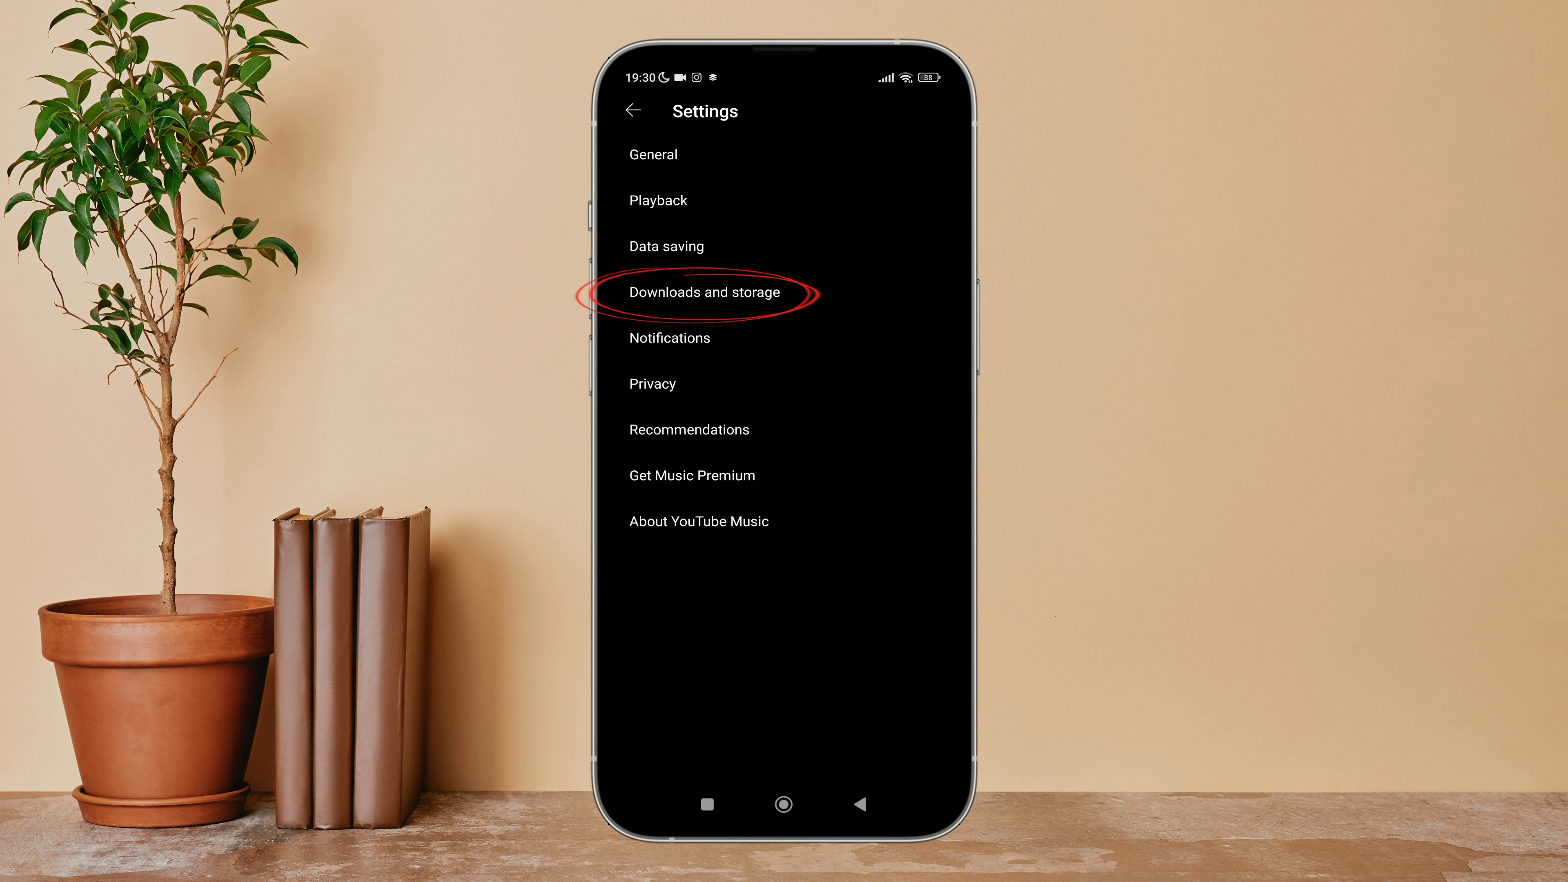
click(703, 292)
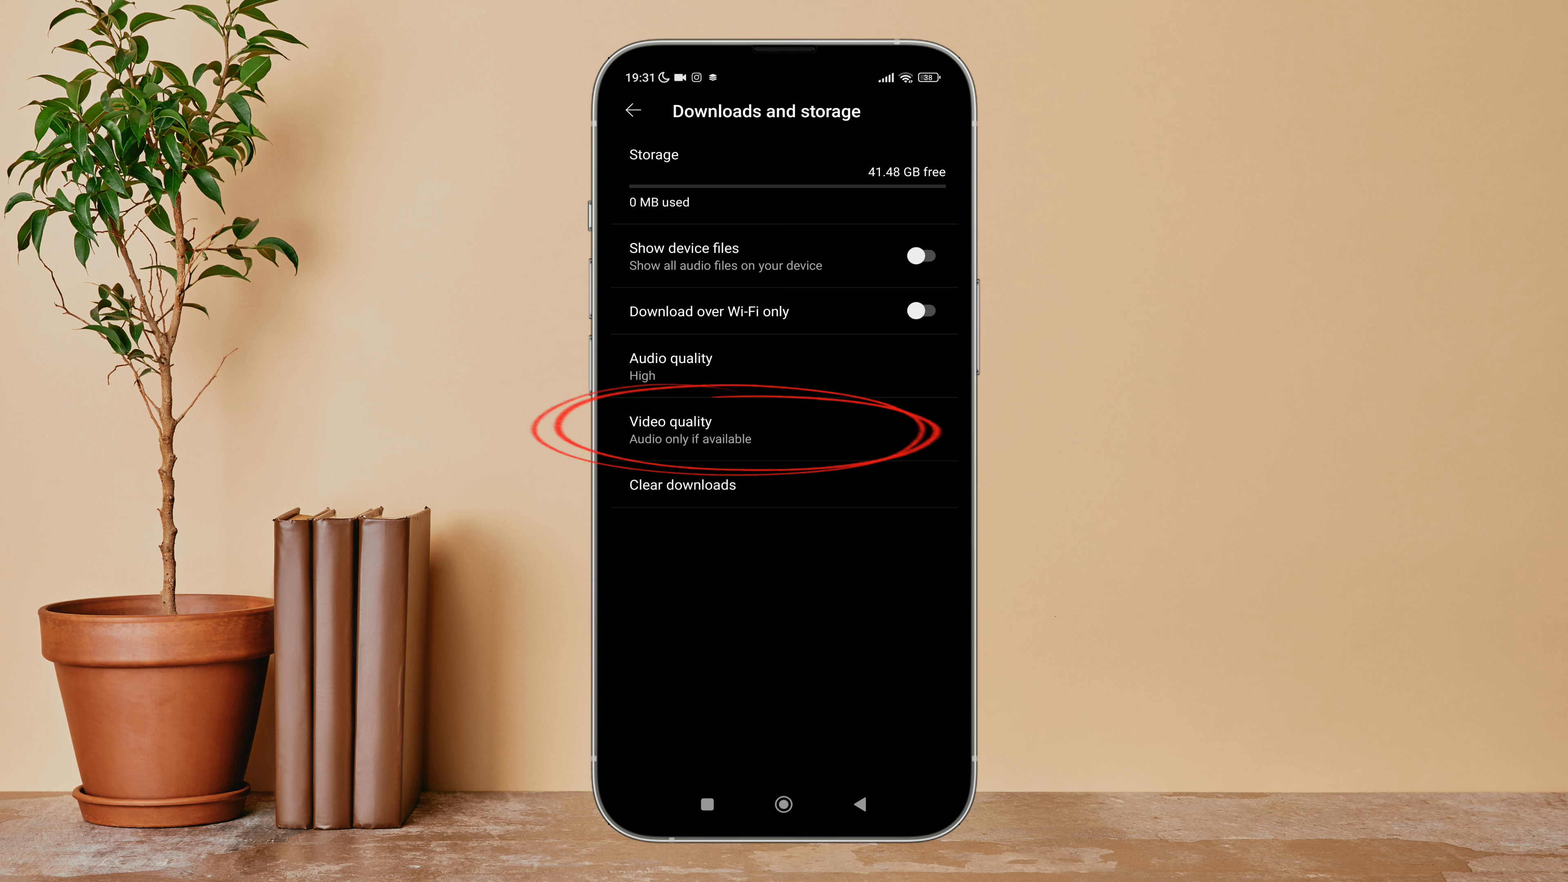
click(700, 428)
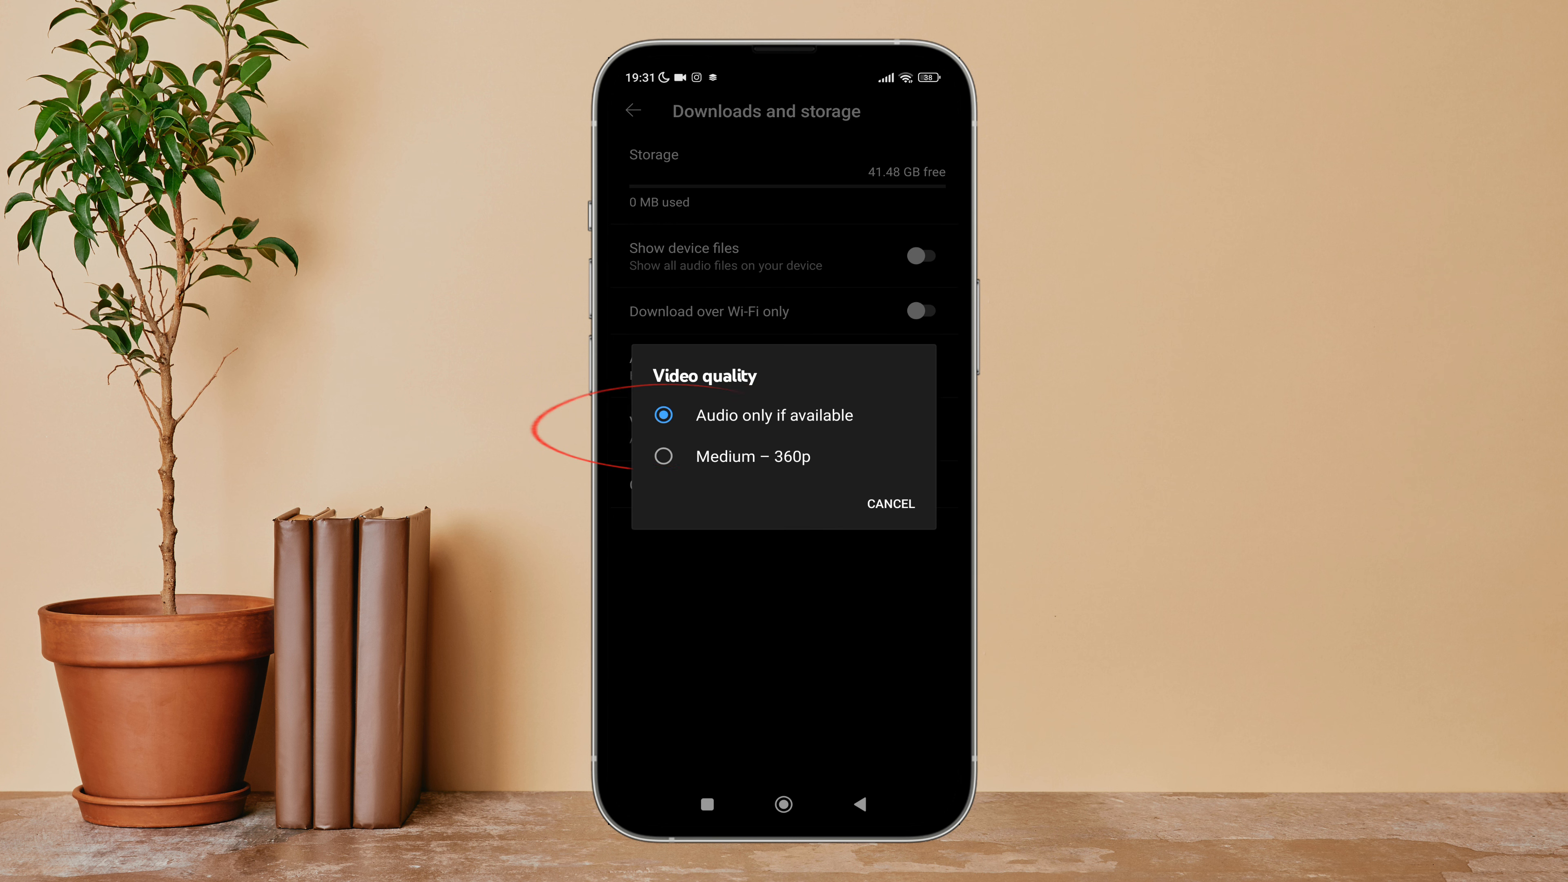